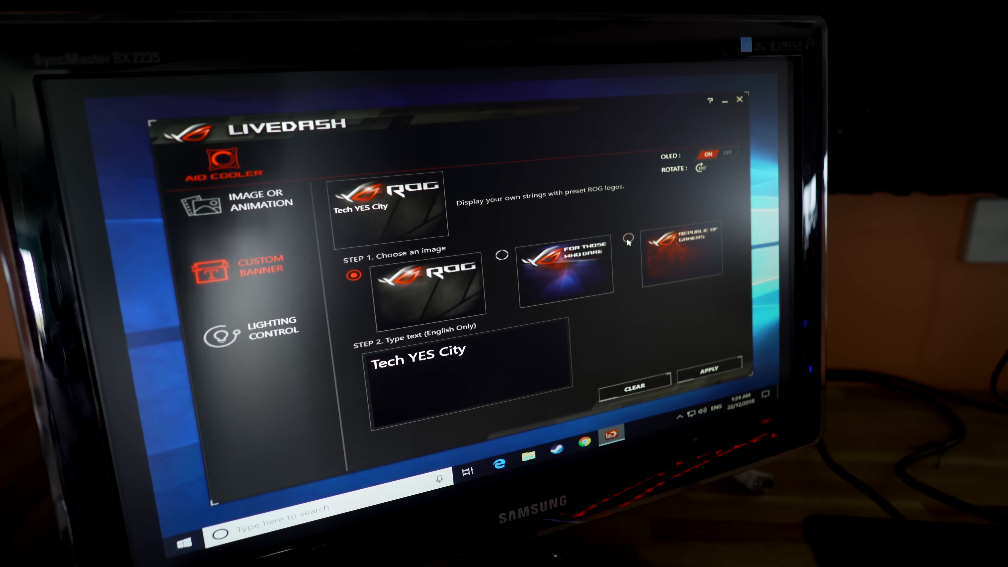
- Apply the 'Tech YES City' custom banner over the first ROG image to the cooler display
click(628, 238)
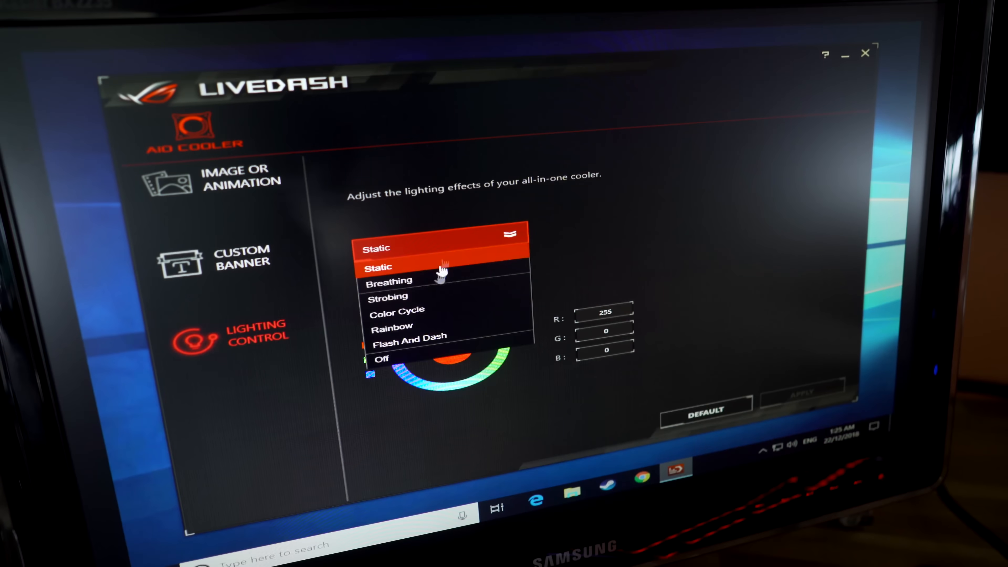
- Set cooler lighting to Rainbow at fast speed, then switch the effect to Flash And Dash
click(391, 326)
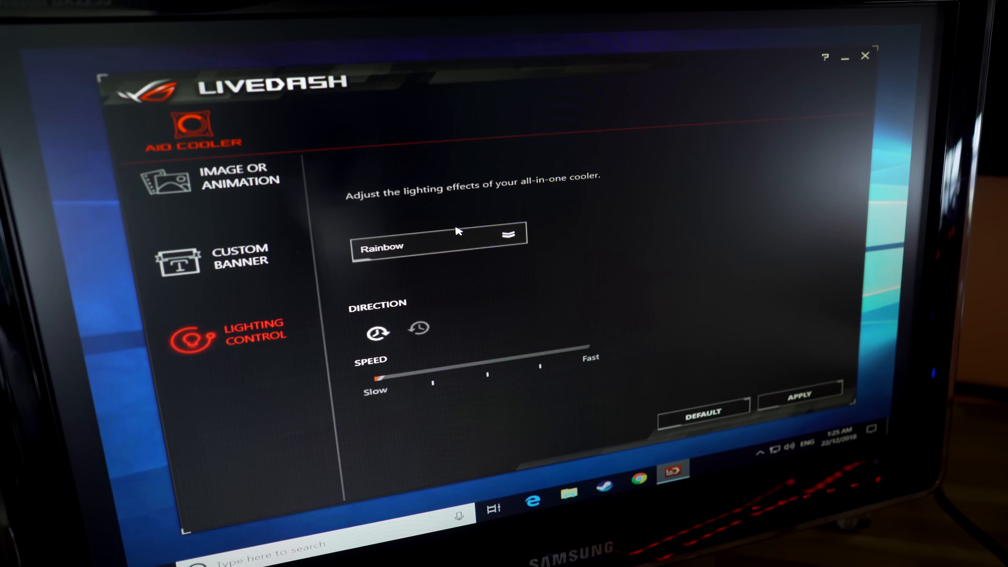
drag(378, 379, 575, 353)
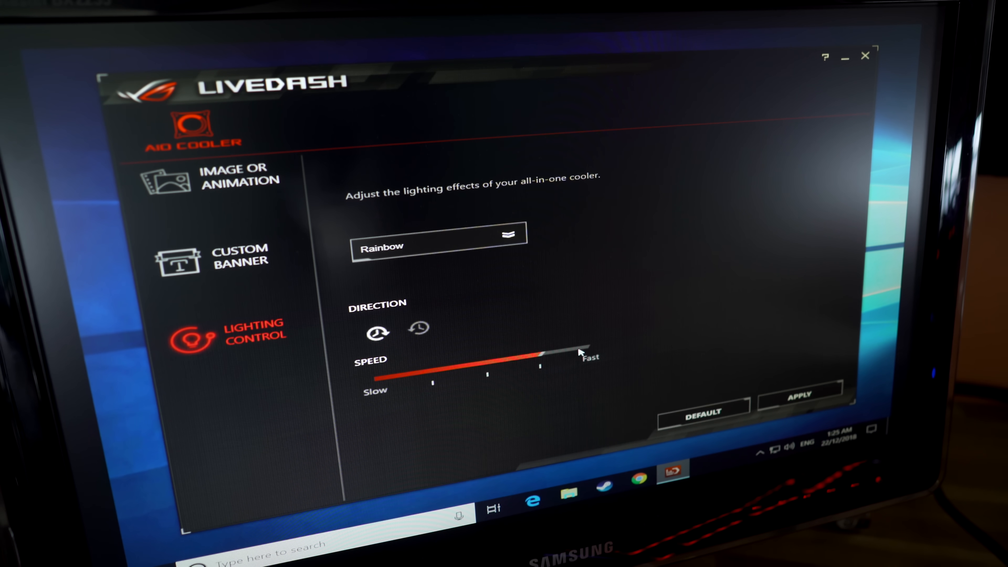
click(436, 246)
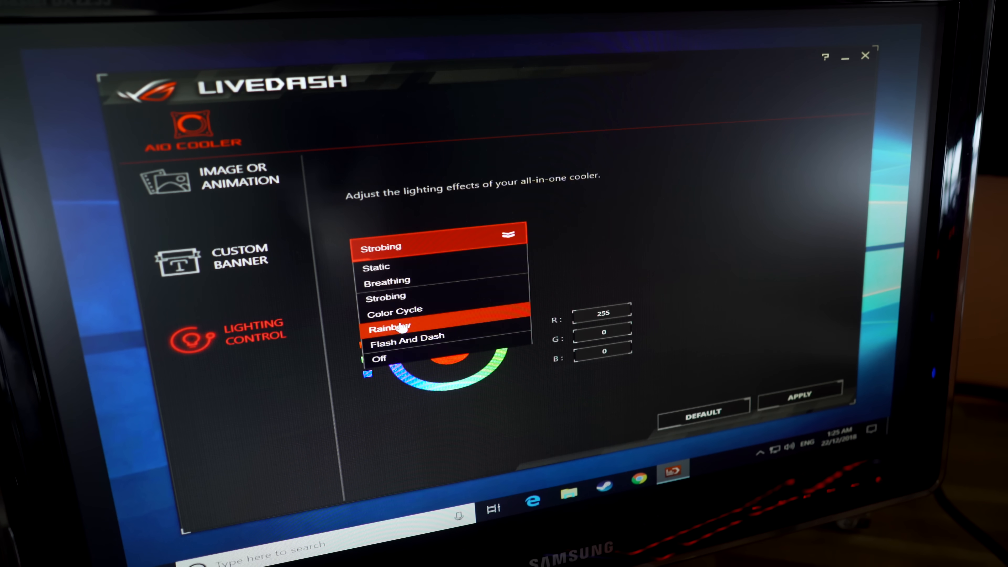
click(406, 344)
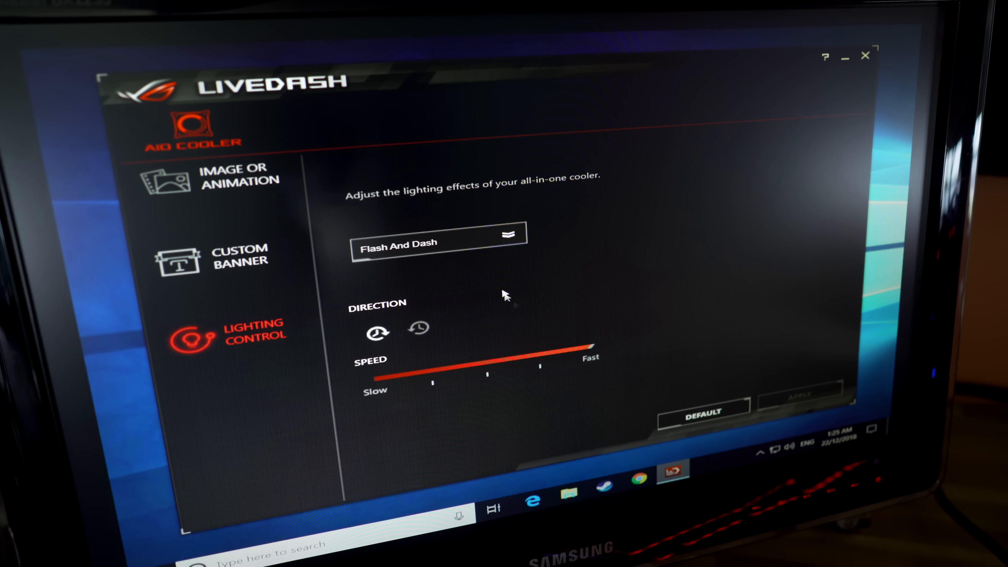